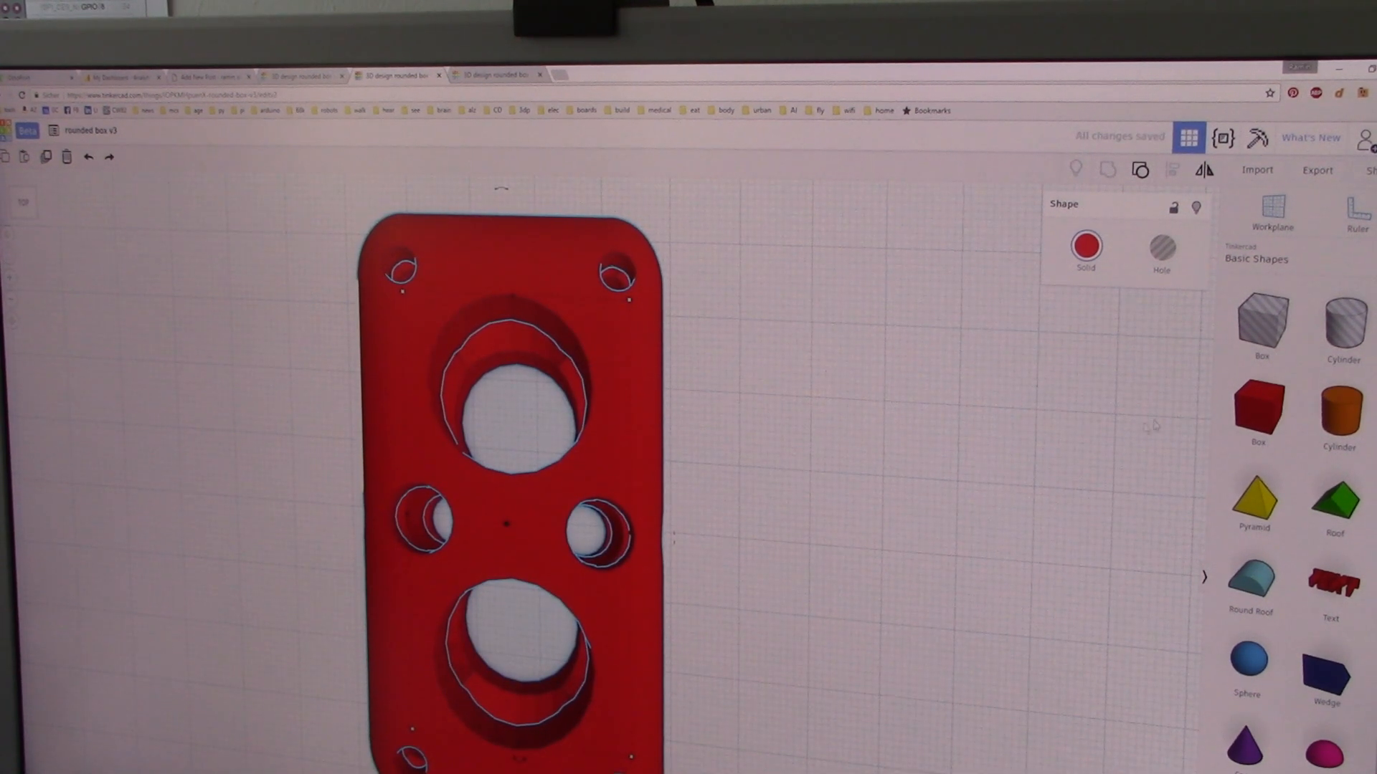
pyautogui.moveTo(1141, 171)
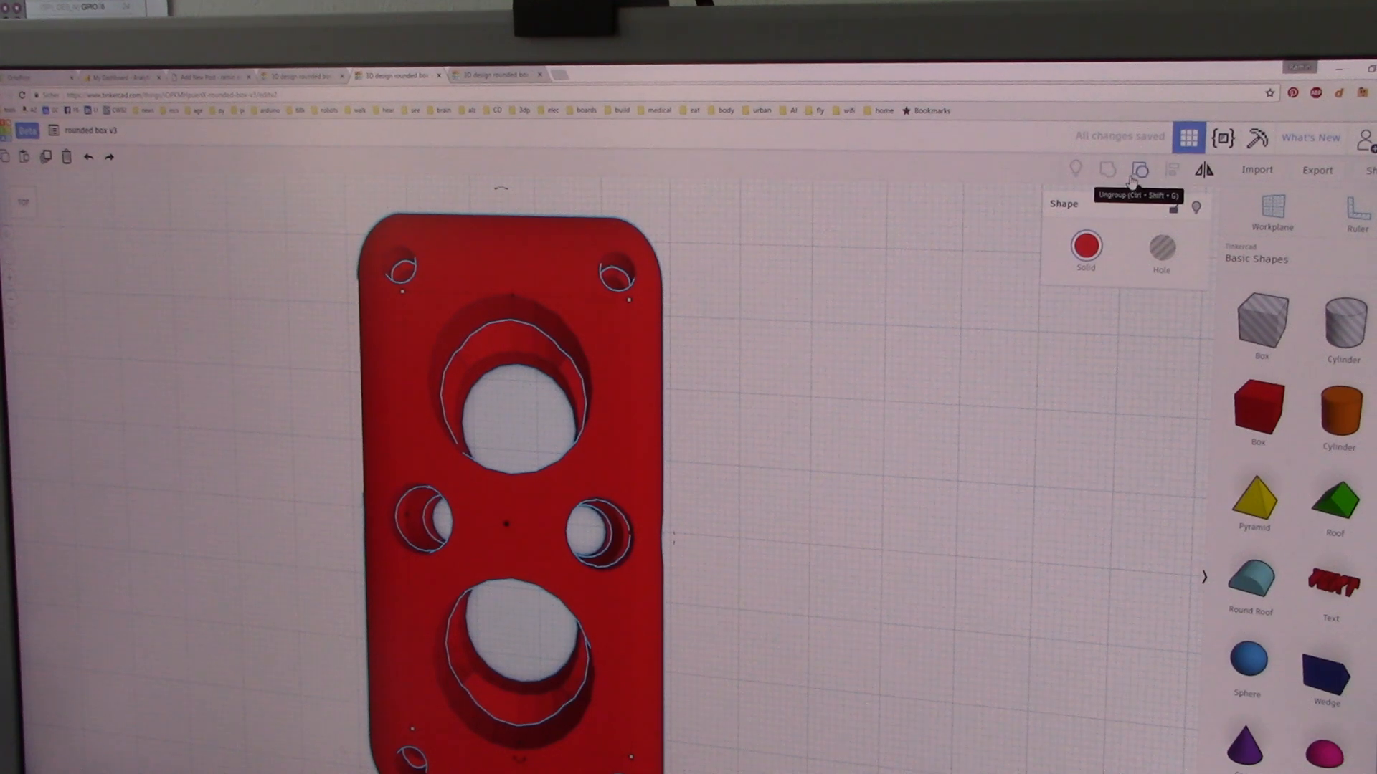
# Ungroup the rounded box to reveal its hole cylinders and view the whole box.
pyautogui.click(1140, 169)
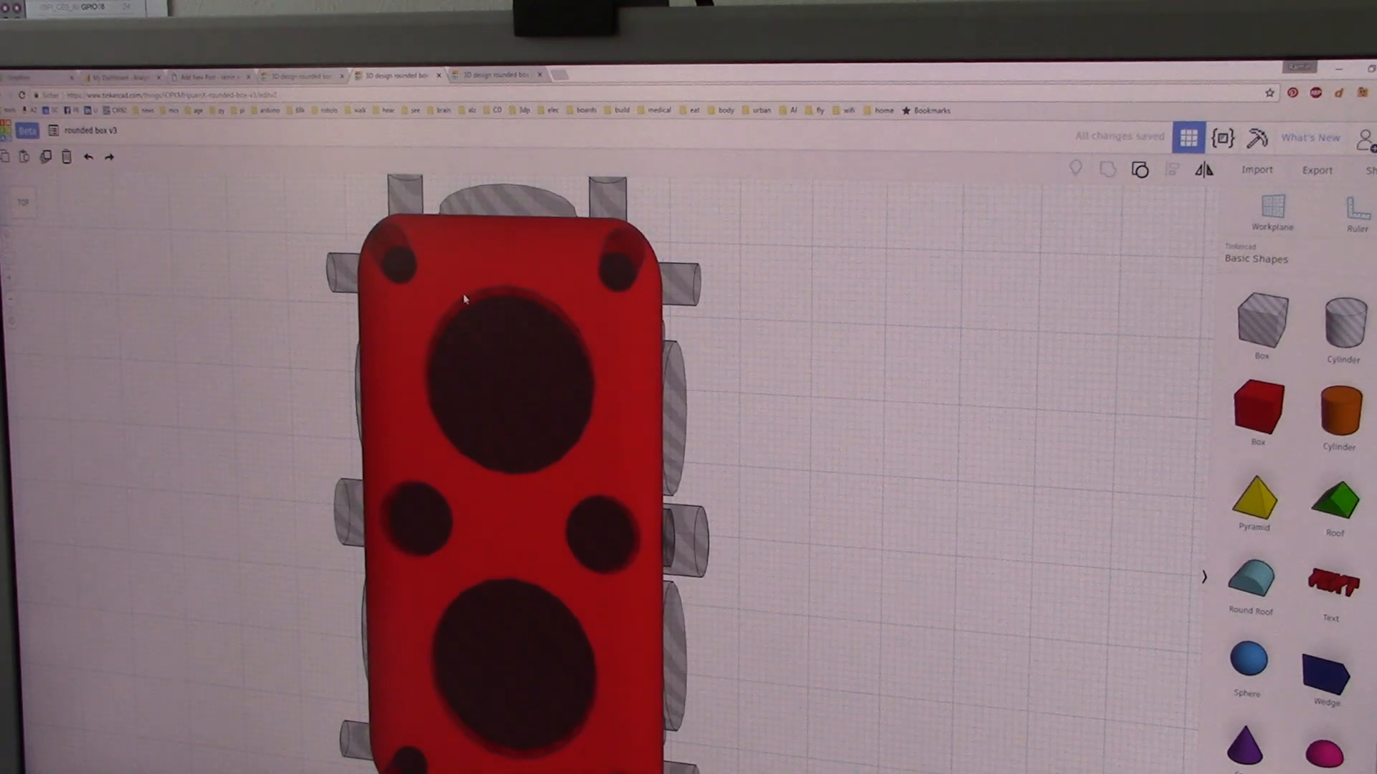
pyautogui.scroll(-3)
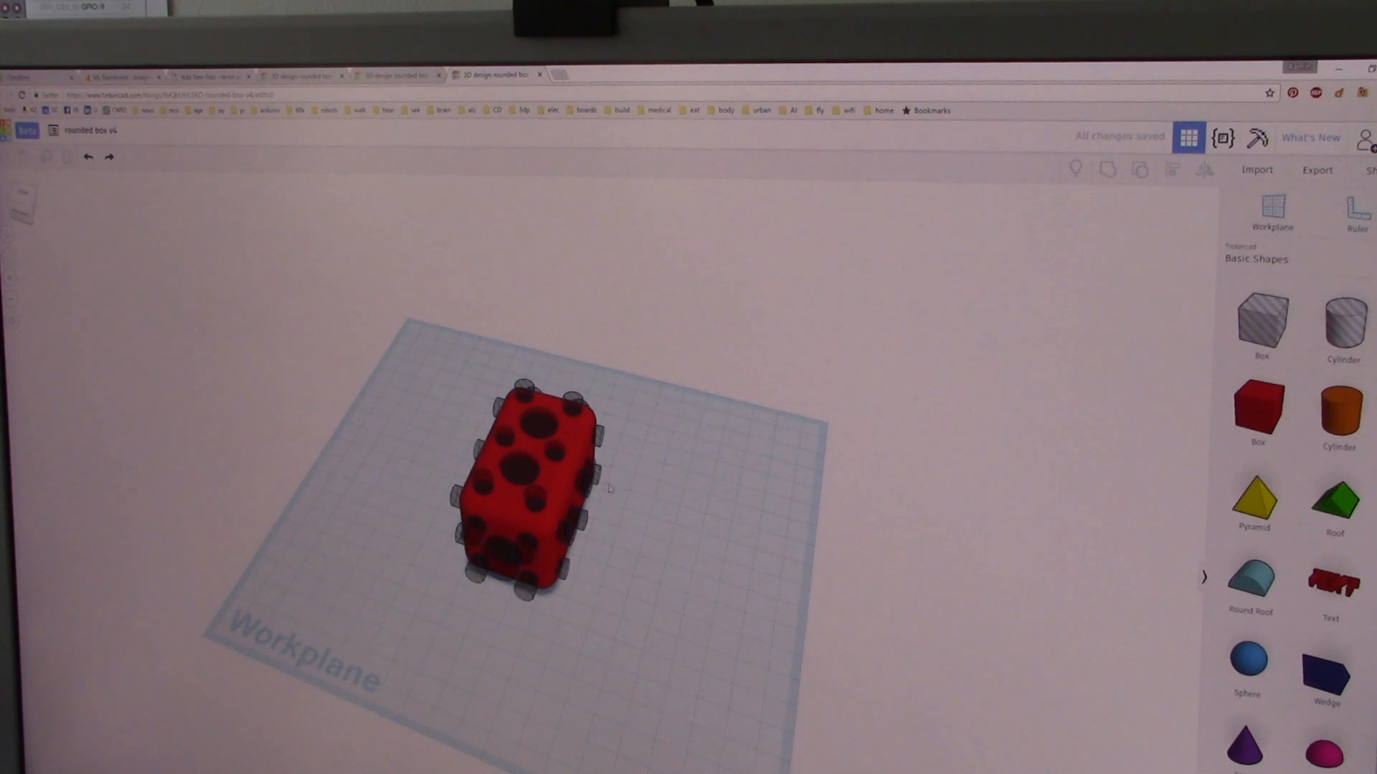
# Select the v4 box and switch to the Meshmixer window showing its Voronoi lattice version.
pyautogui.click(526, 483)
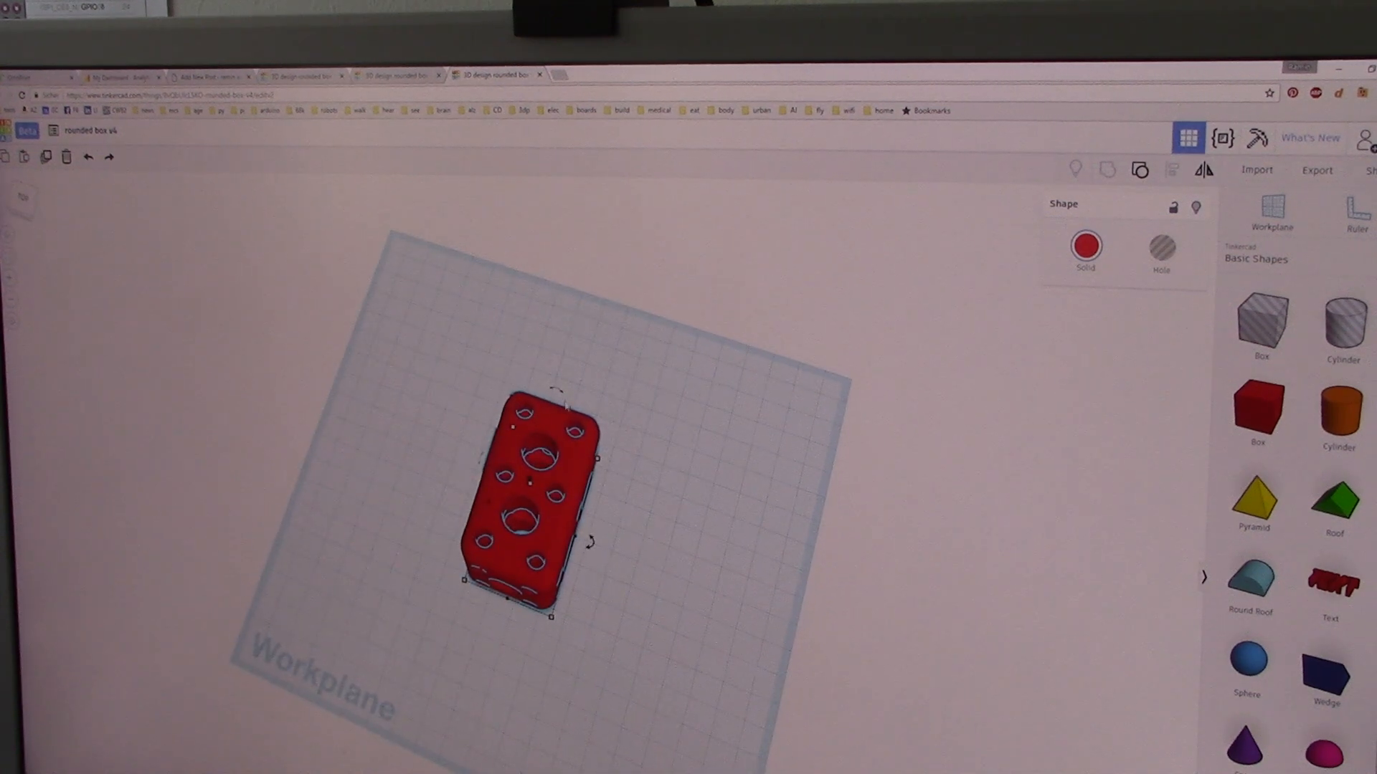
pyautogui.press('alt+tab')
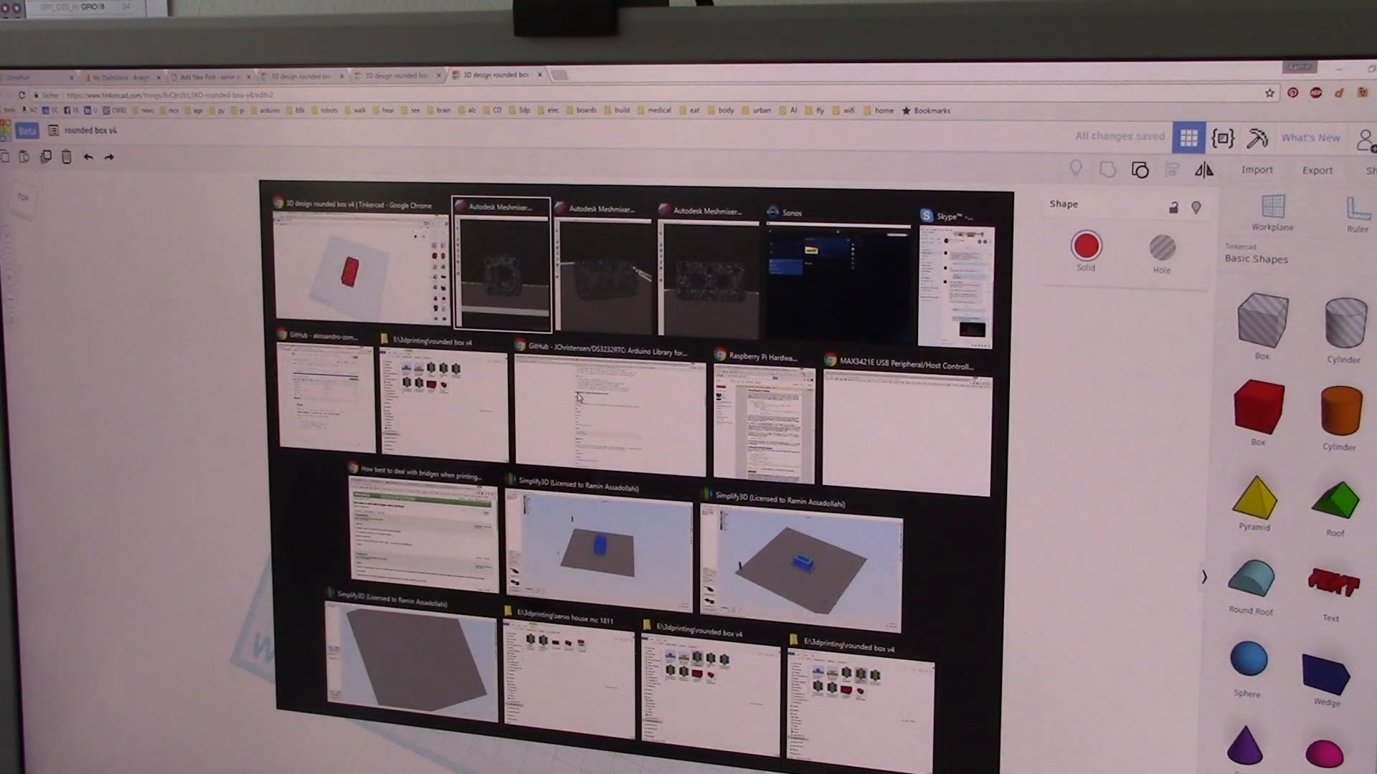
pyautogui.click(501, 264)
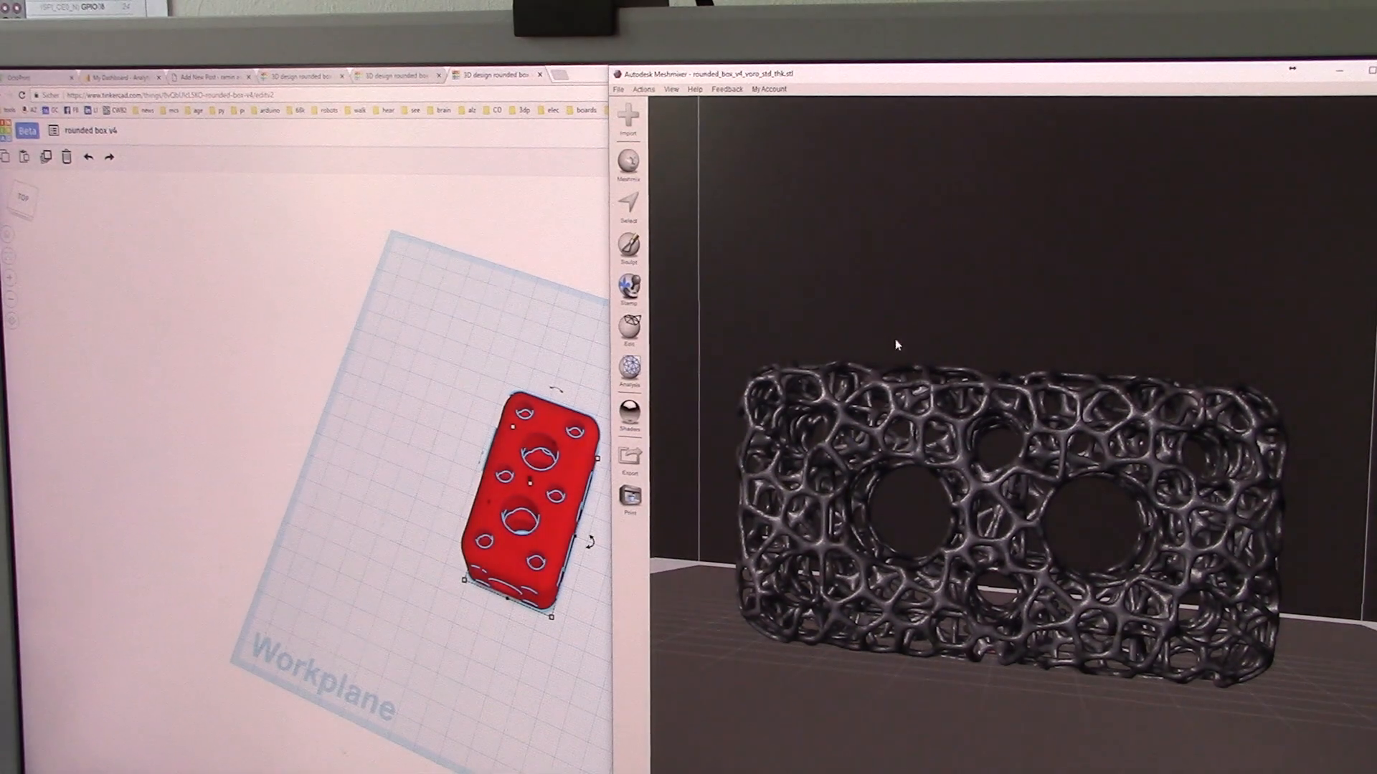